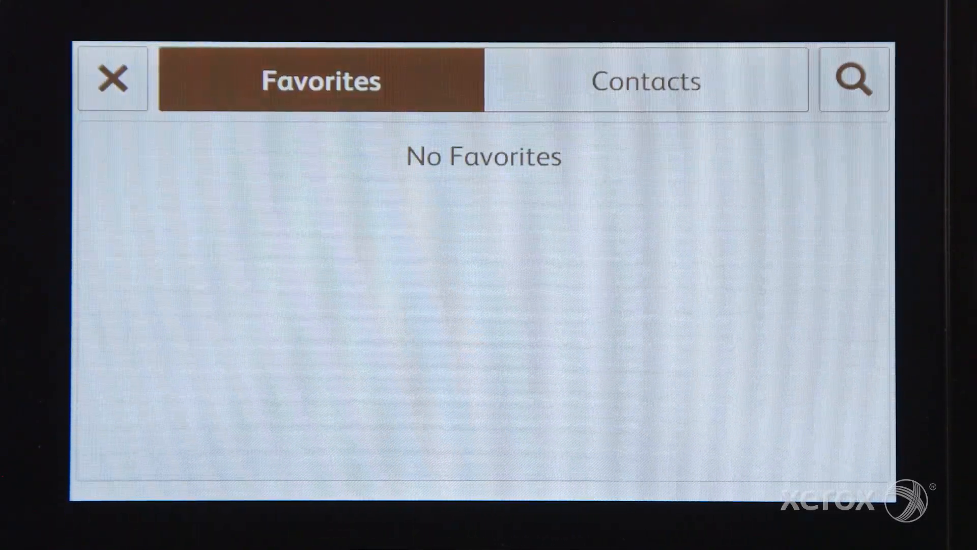
Switch the address book from the empty Favourites list to the Contacts list
left_click(645, 80)
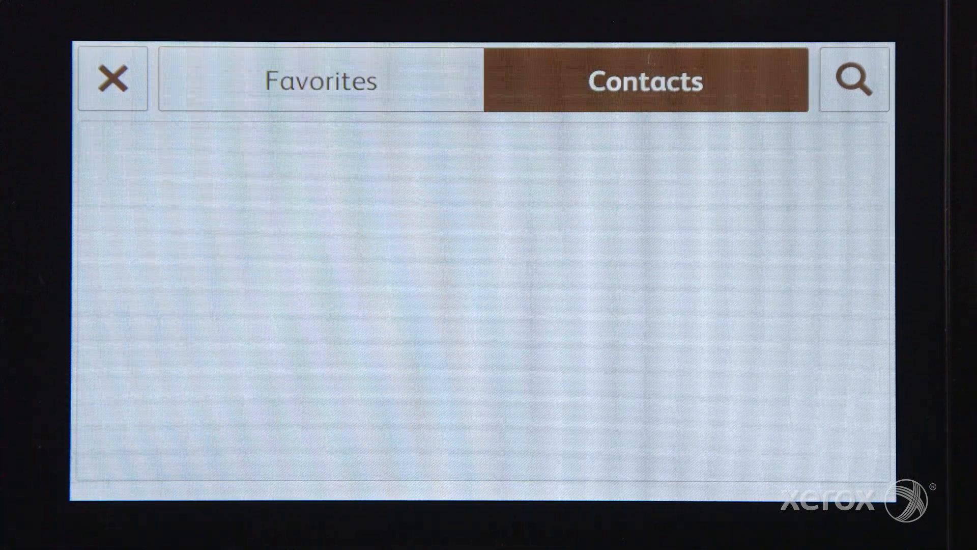